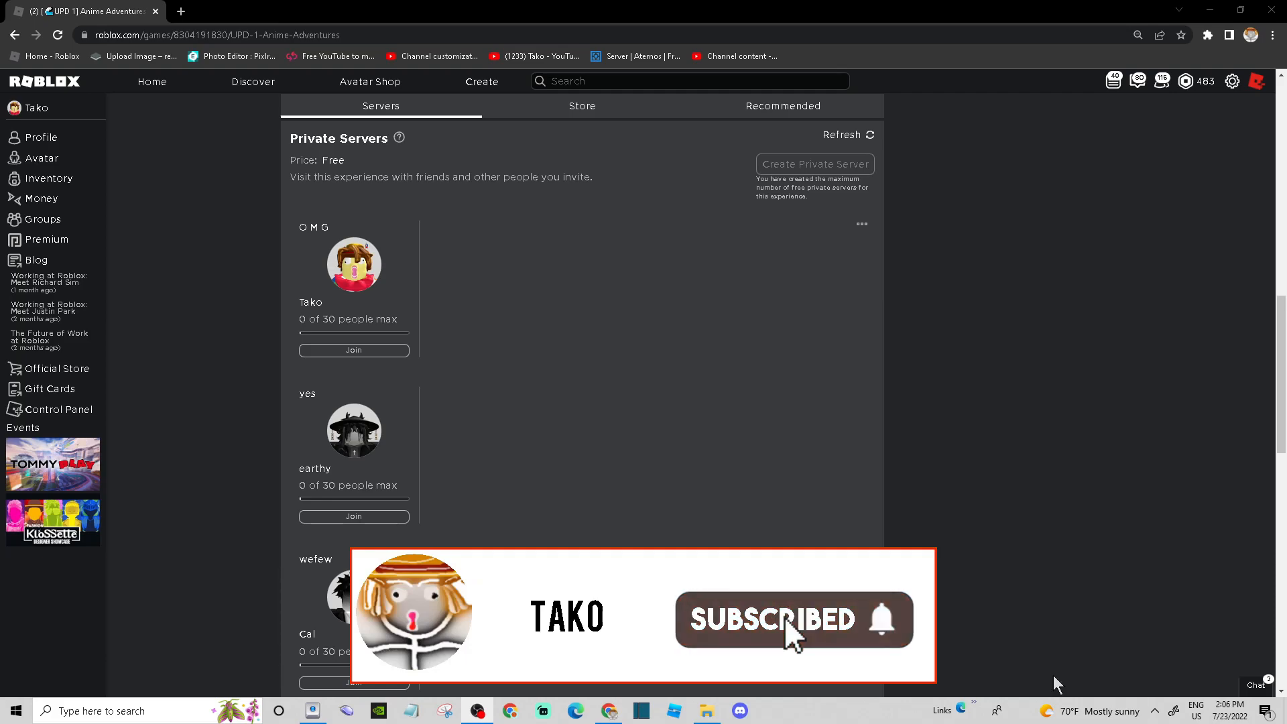
Append '(alt + f4)' to the '-Windowed screen' optional line in the Notepad note.
click(410, 711)
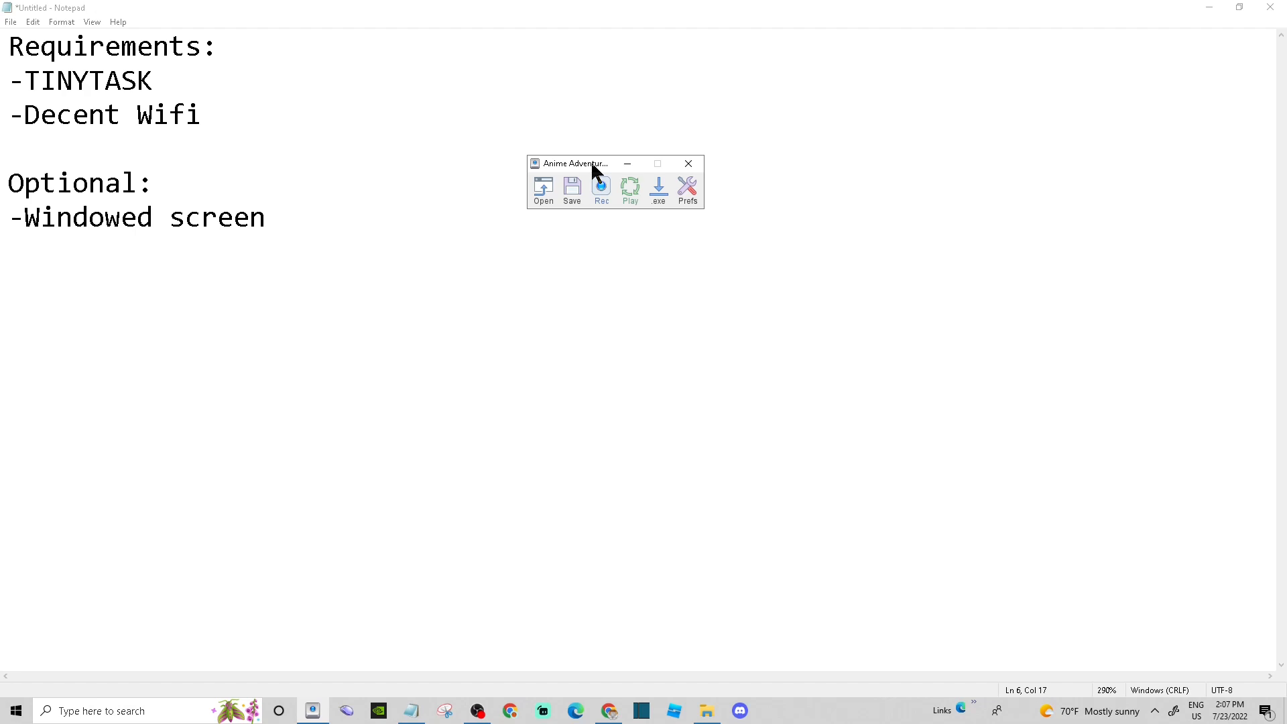
text((alt + f4))
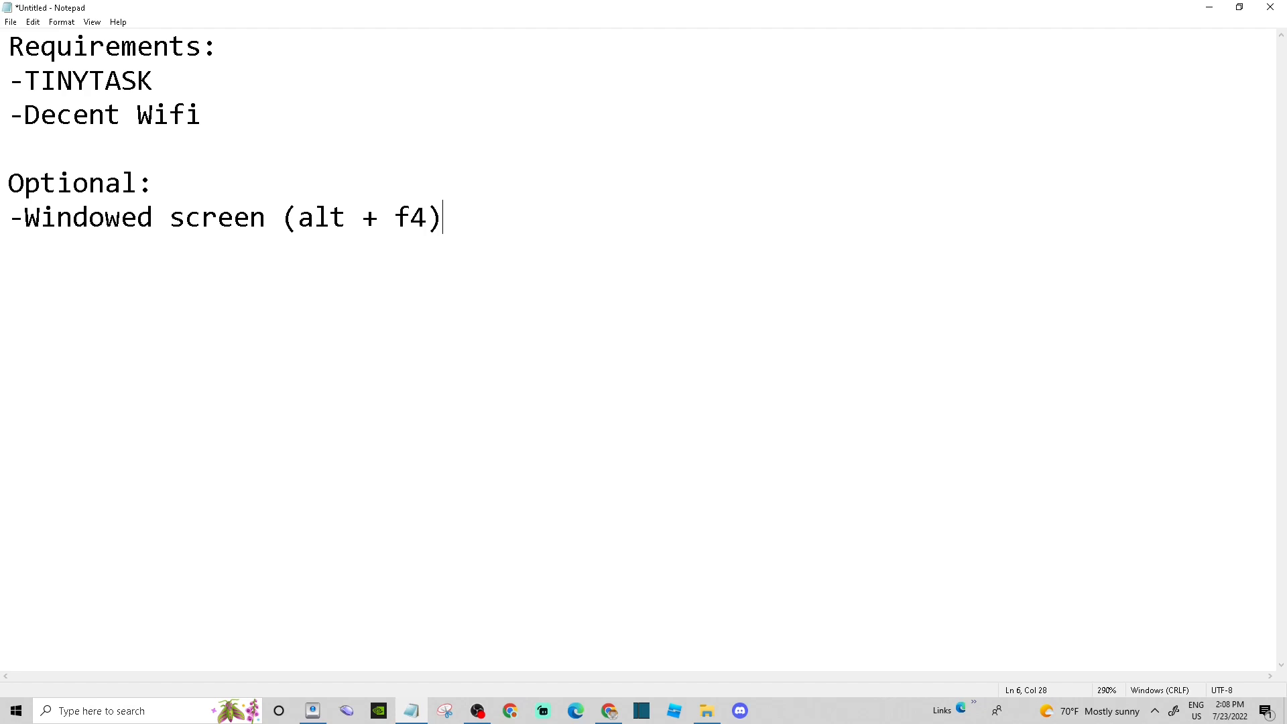
mouse_move(387, 282)
text(-Slow movements when macroing incase of errors)
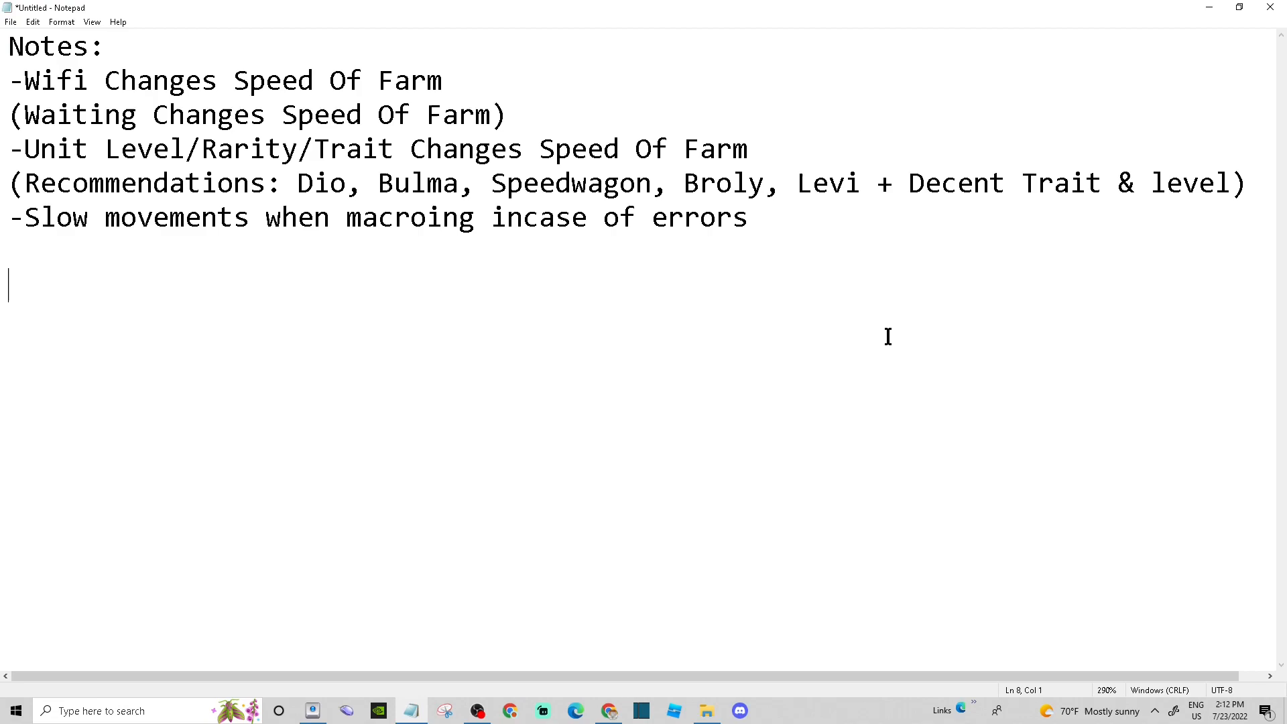
Add the line '-Have Marine Ford unlocked' to the end of the Notes list.
text(-Have Marine Ford unlocked)
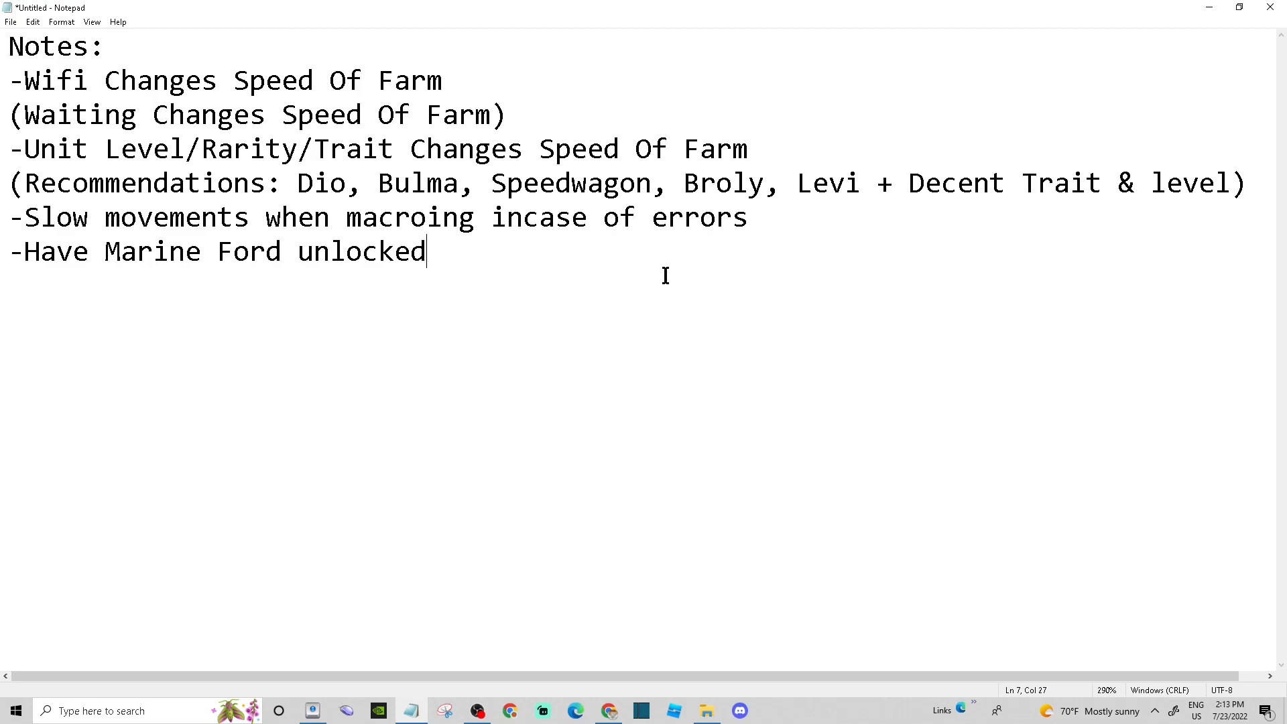
mouse_move(662, 402)
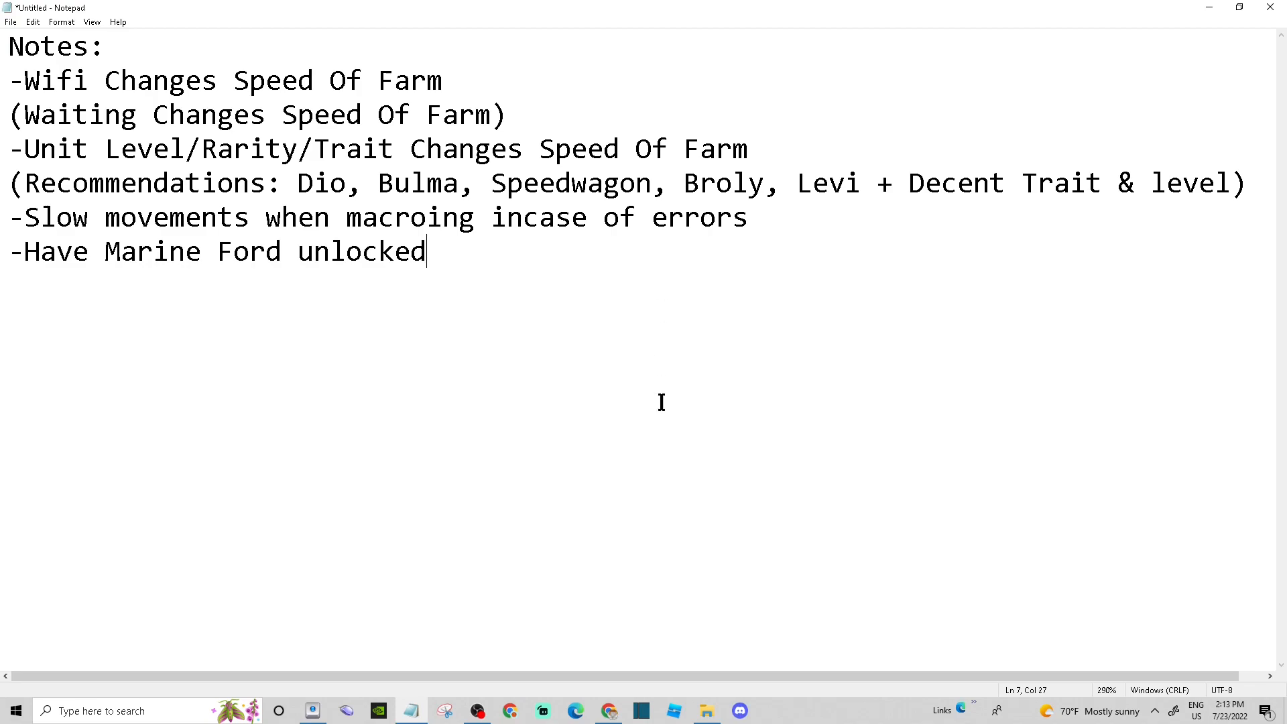
mouse_move(449, 564)
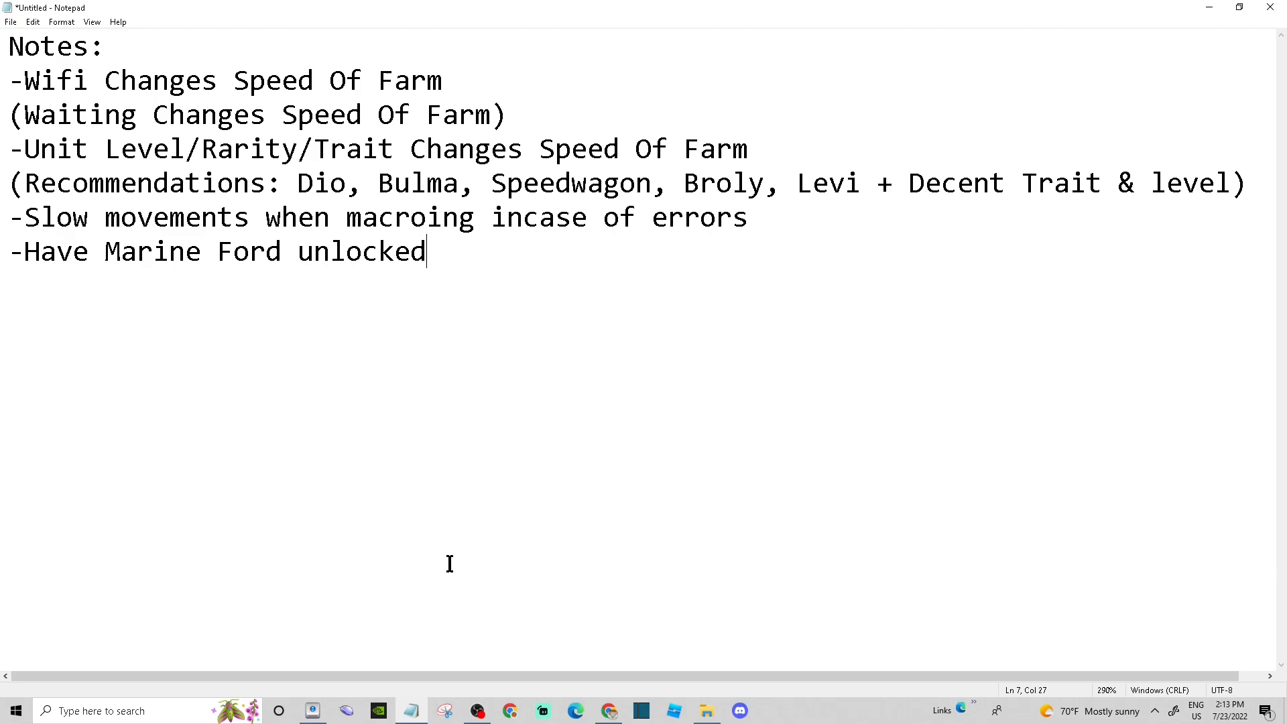
mouse_move(475, 564)
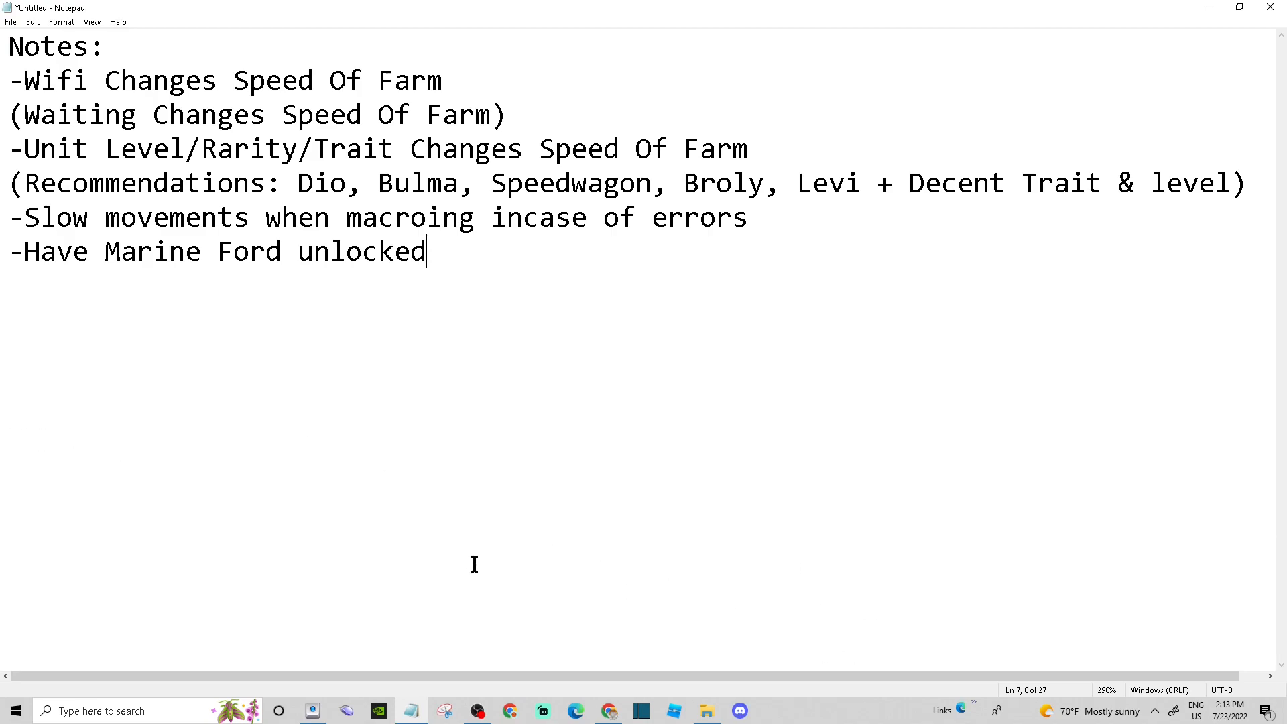
mouse_move(480, 565)
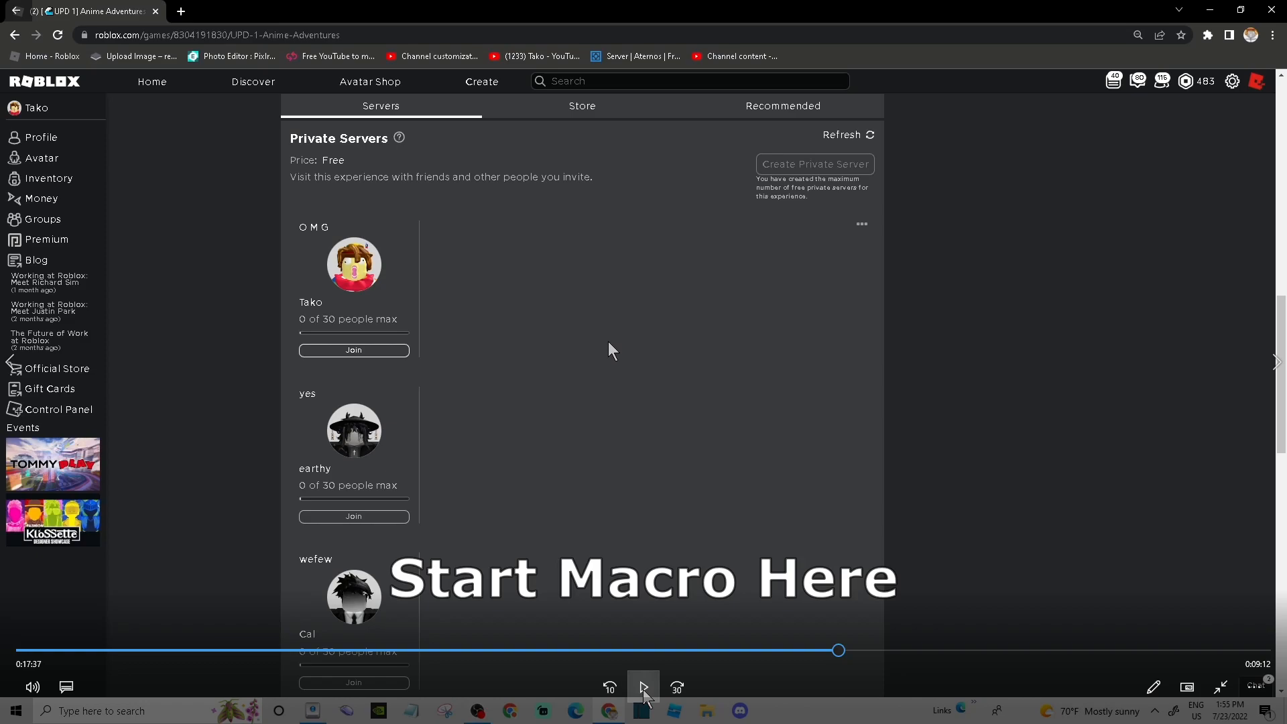
Start the macro and join the Anime Adventures private server to reach the lobby.
click(642, 687)
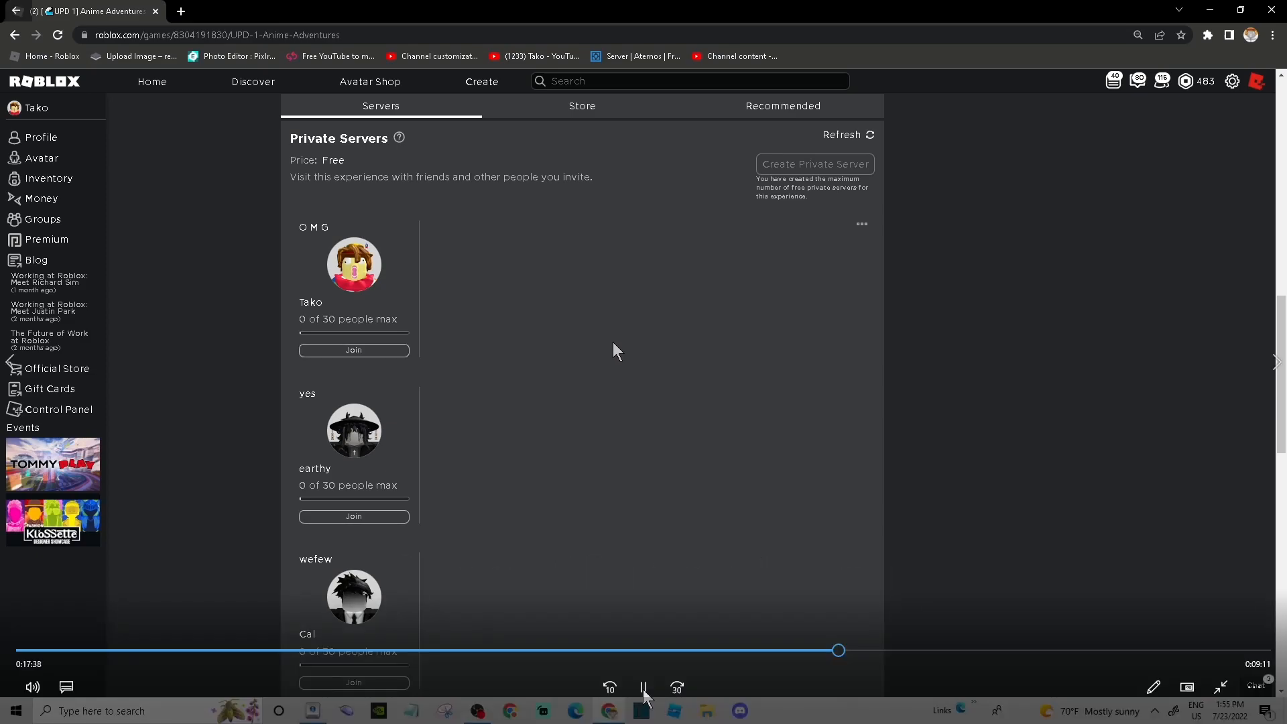
click(353, 350)
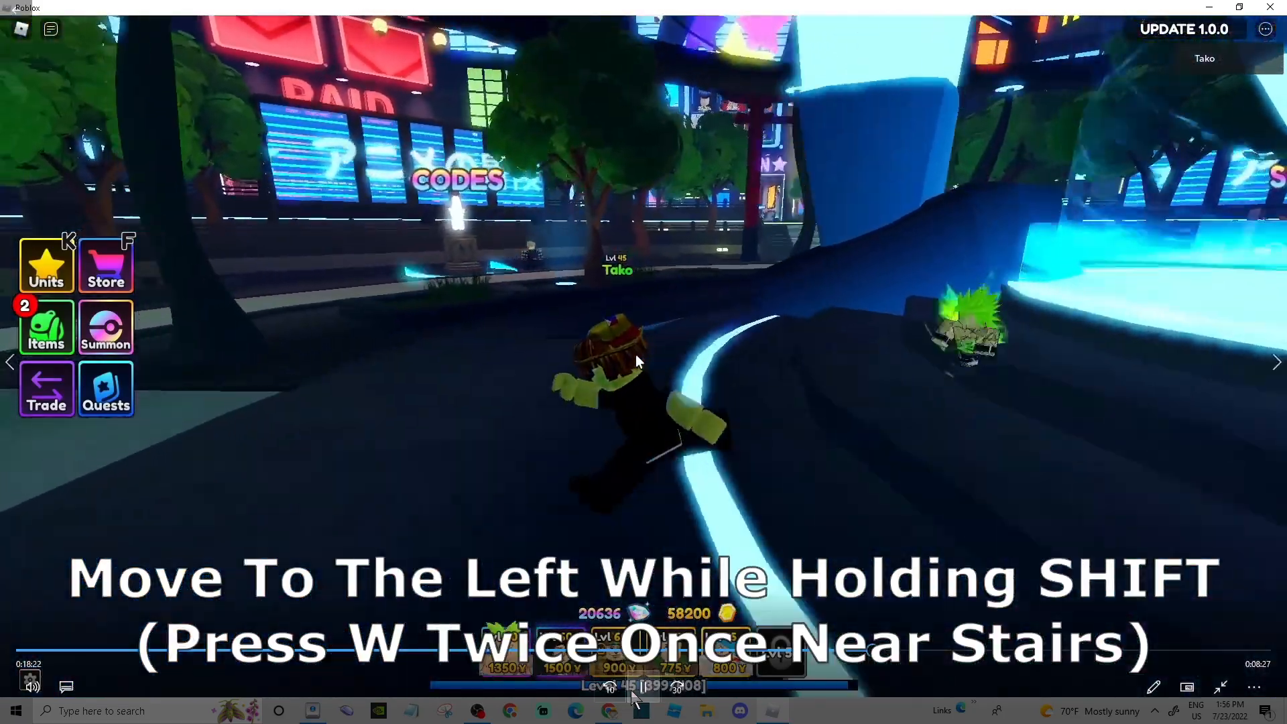
Sprint the character left toward the stairs and the Marine's Ford teleporter.
key(a)
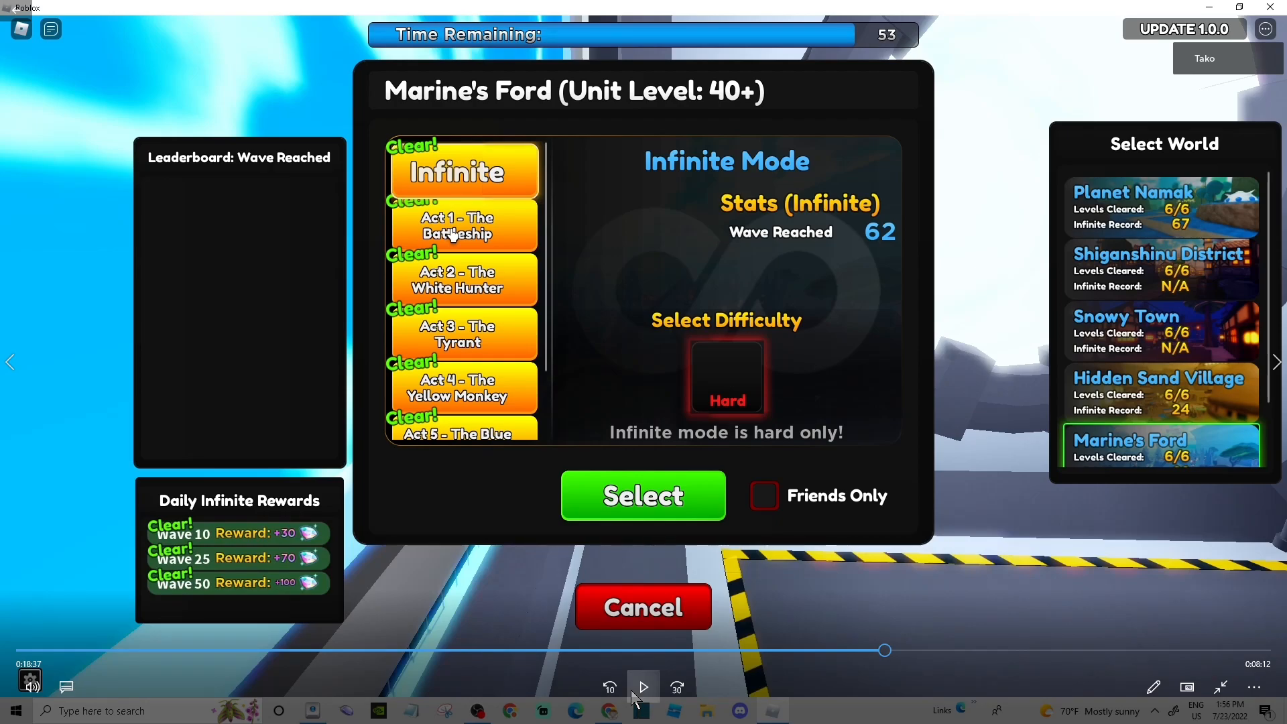
Choose Act 1 - The Battleship and start the match.
click(643, 495)
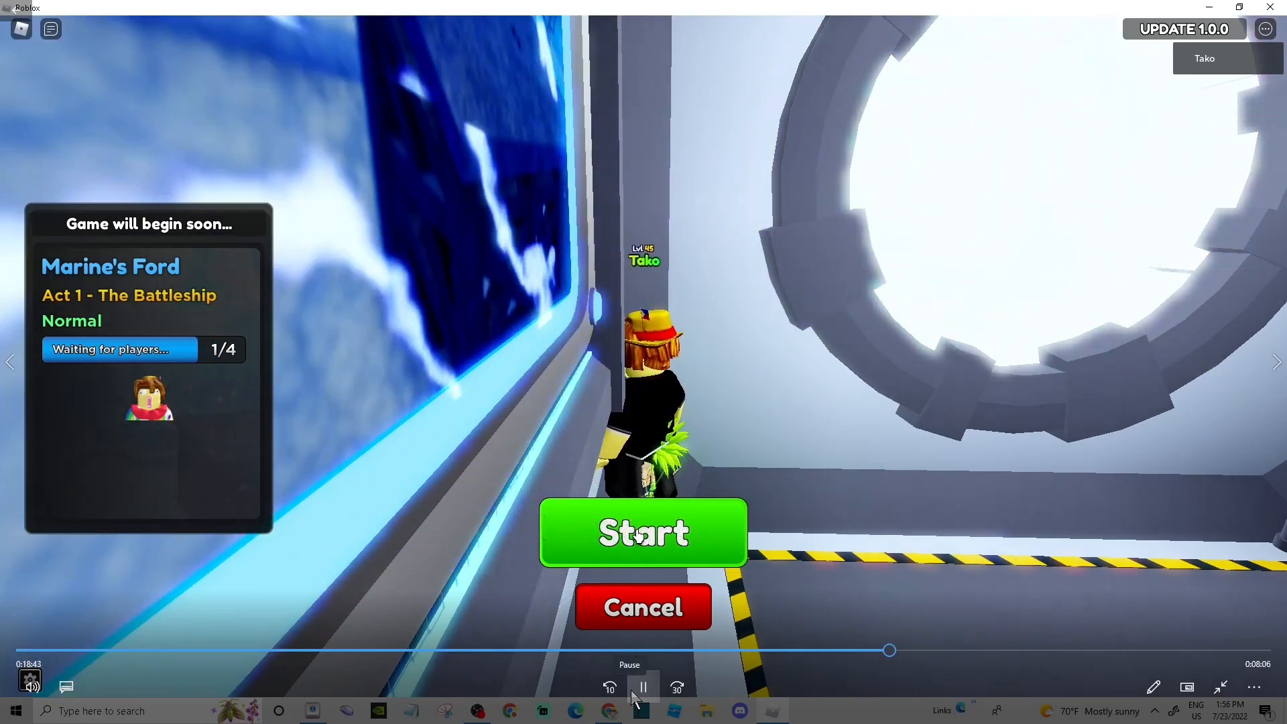
click(644, 532)
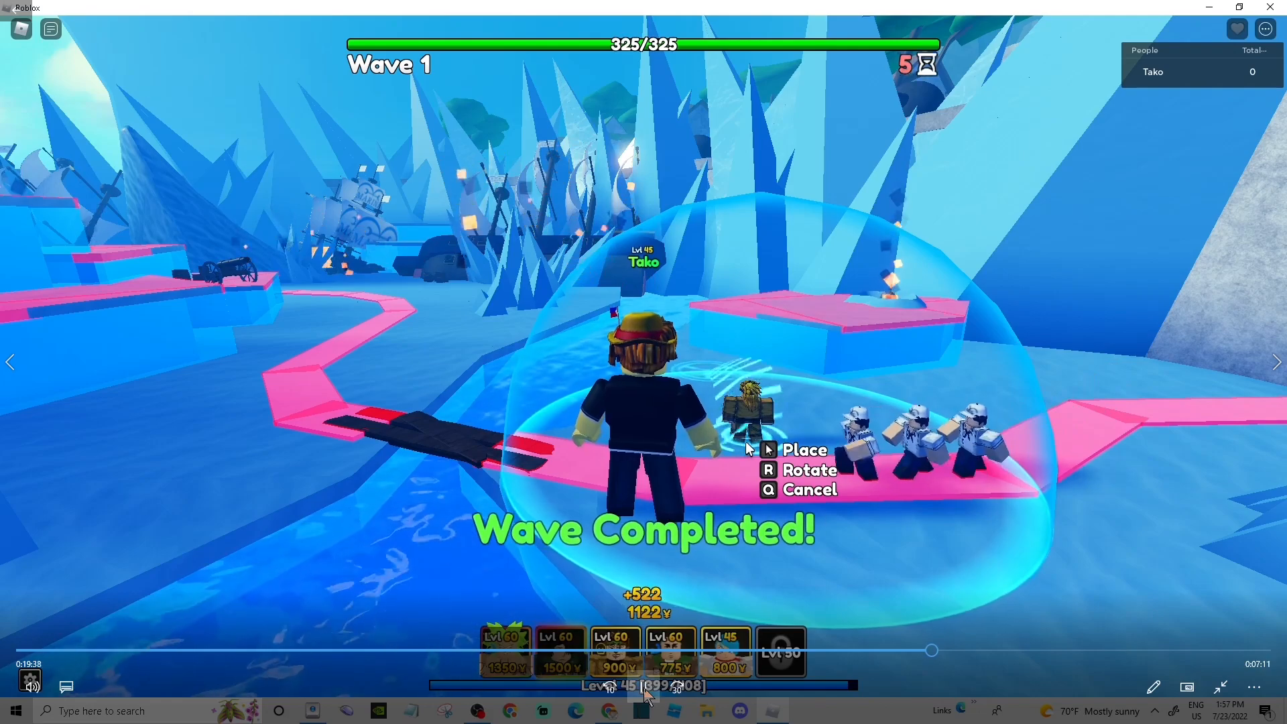
Place a unit beside the enemy path and Bulmy on the farm island.
click(739, 410)
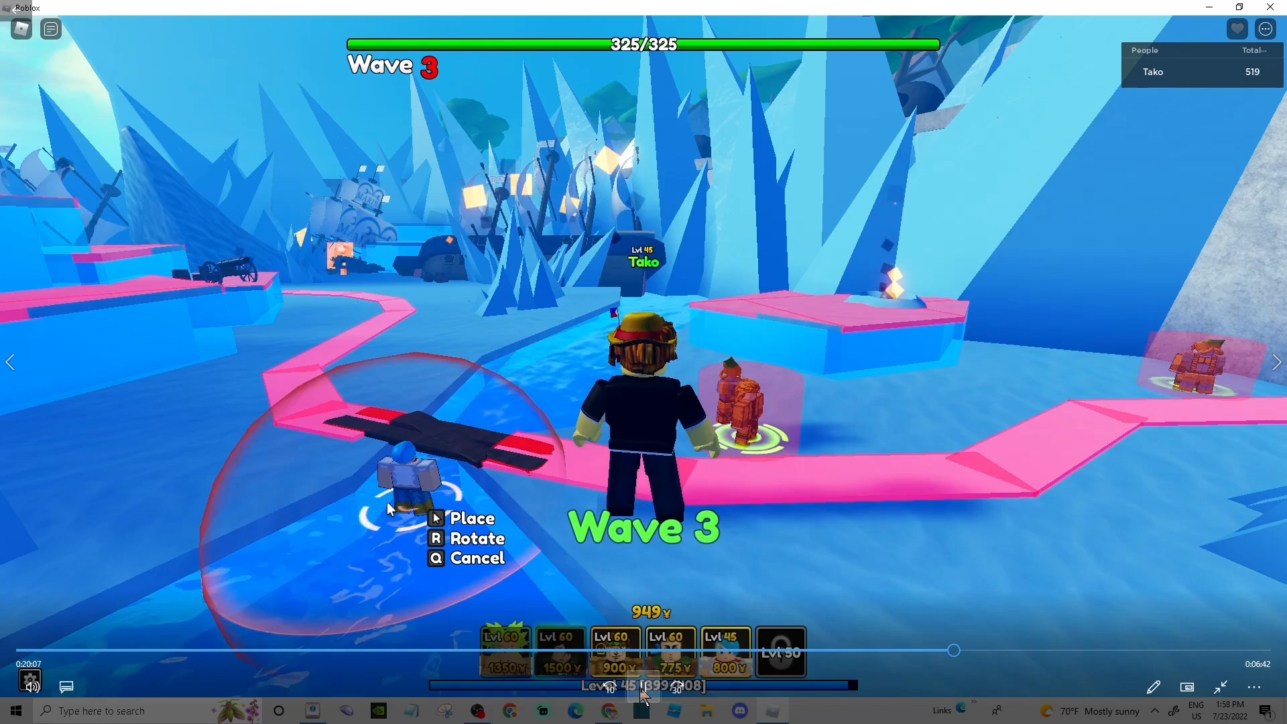
click(436, 518)
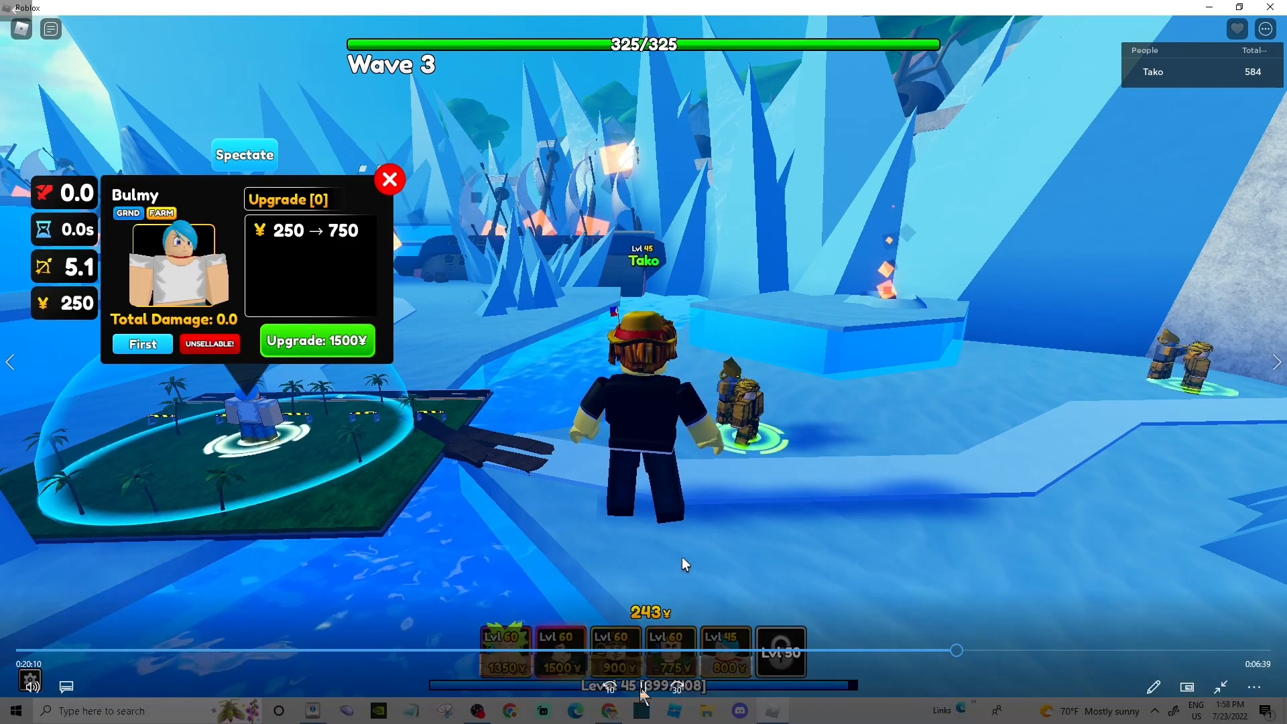
Upgrade Bulmy's farm several times, then place a new unit on the ice ledge.
click(389, 178)
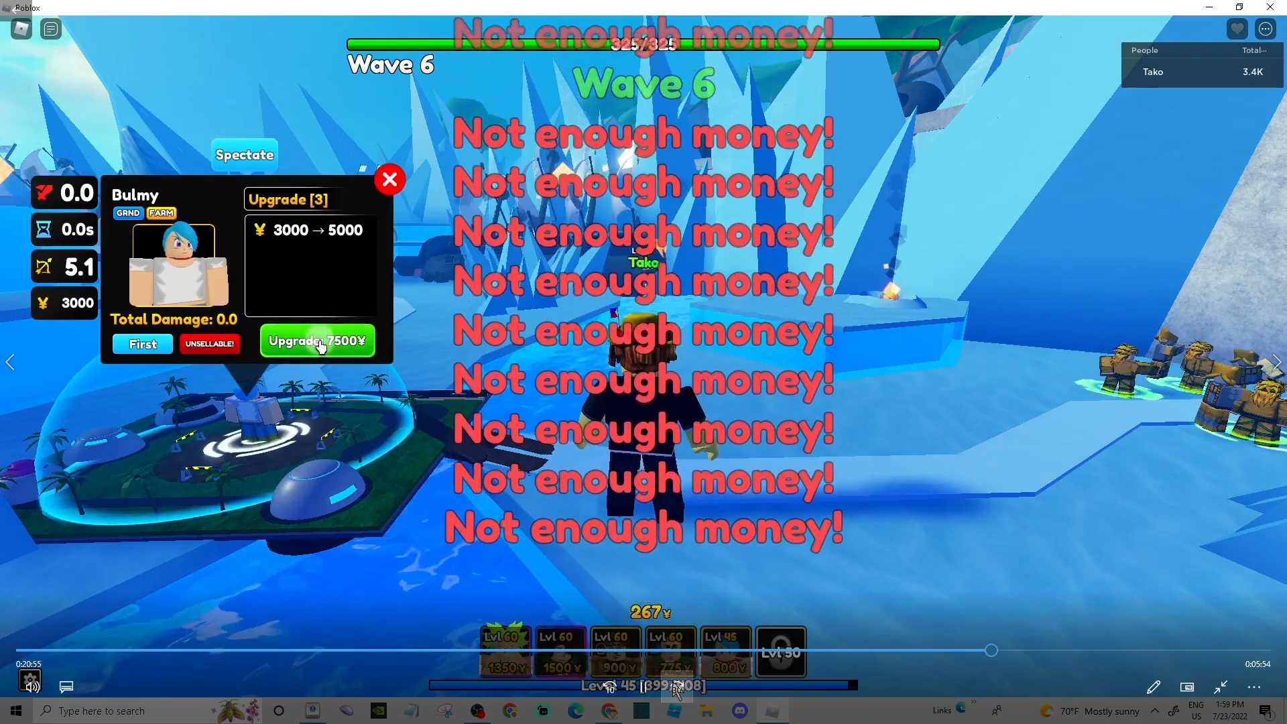
click(317, 340)
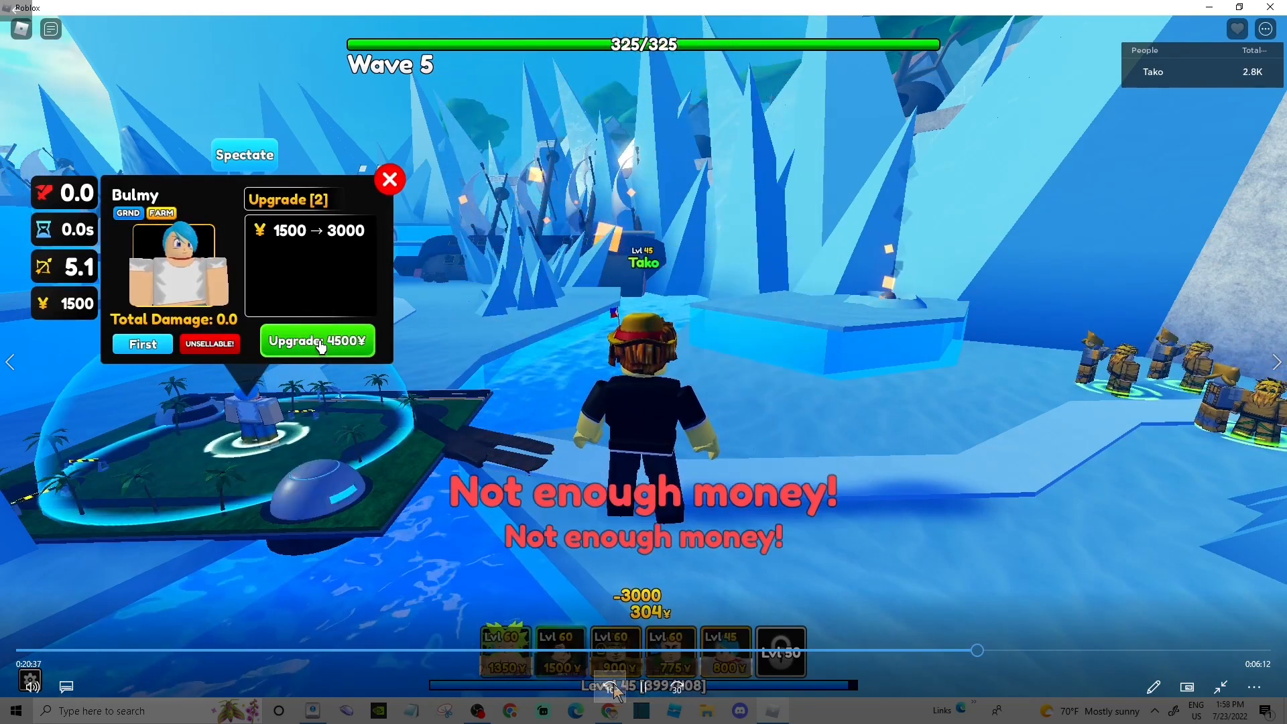
click(316, 341)
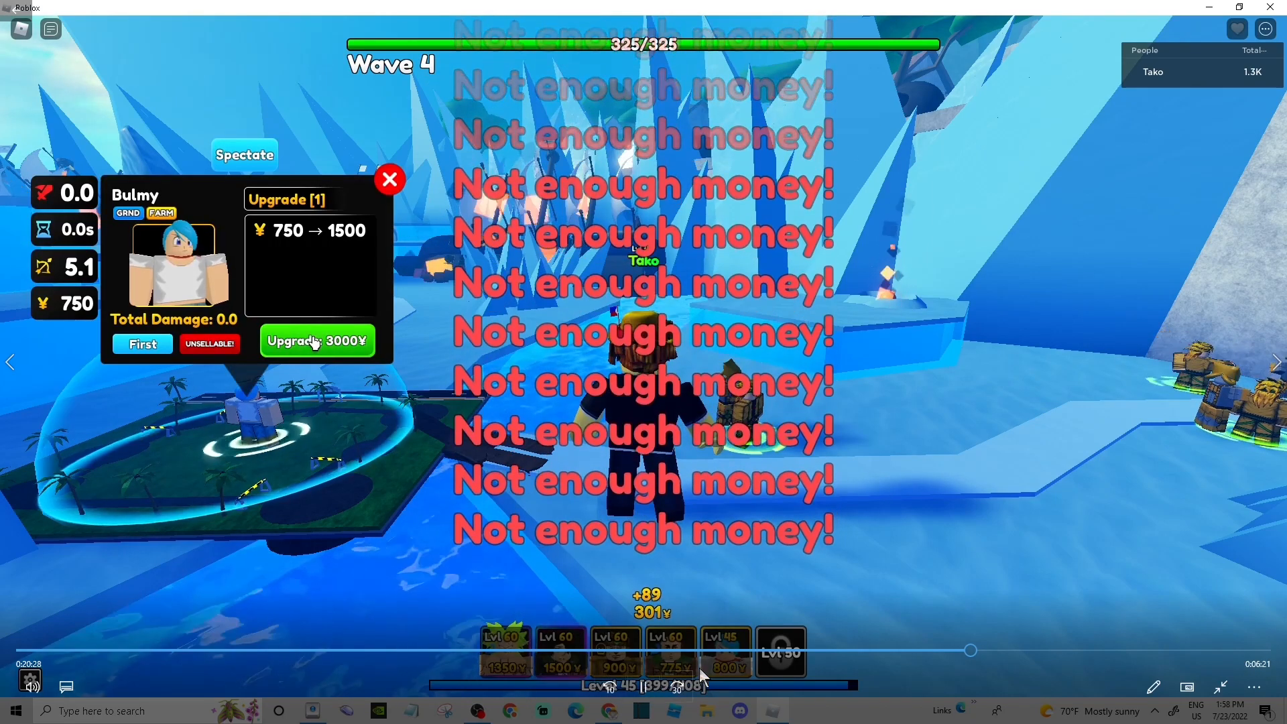
click(317, 340)
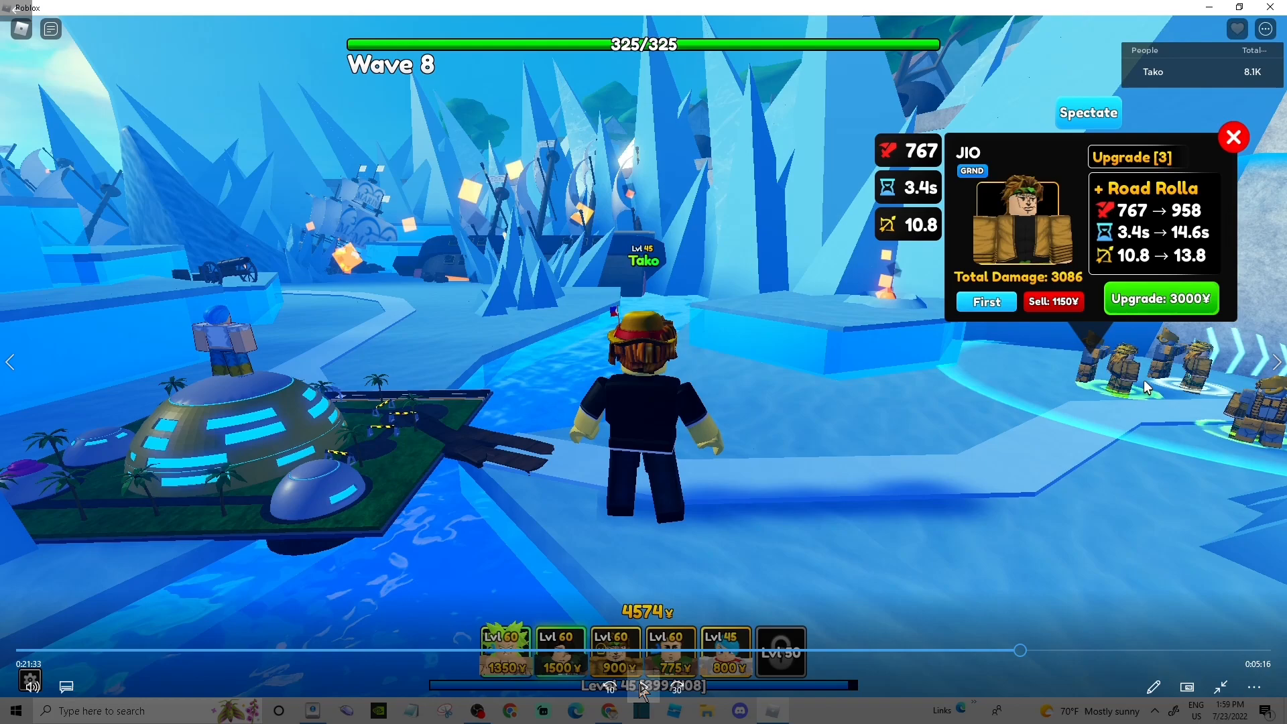
click(1234, 137)
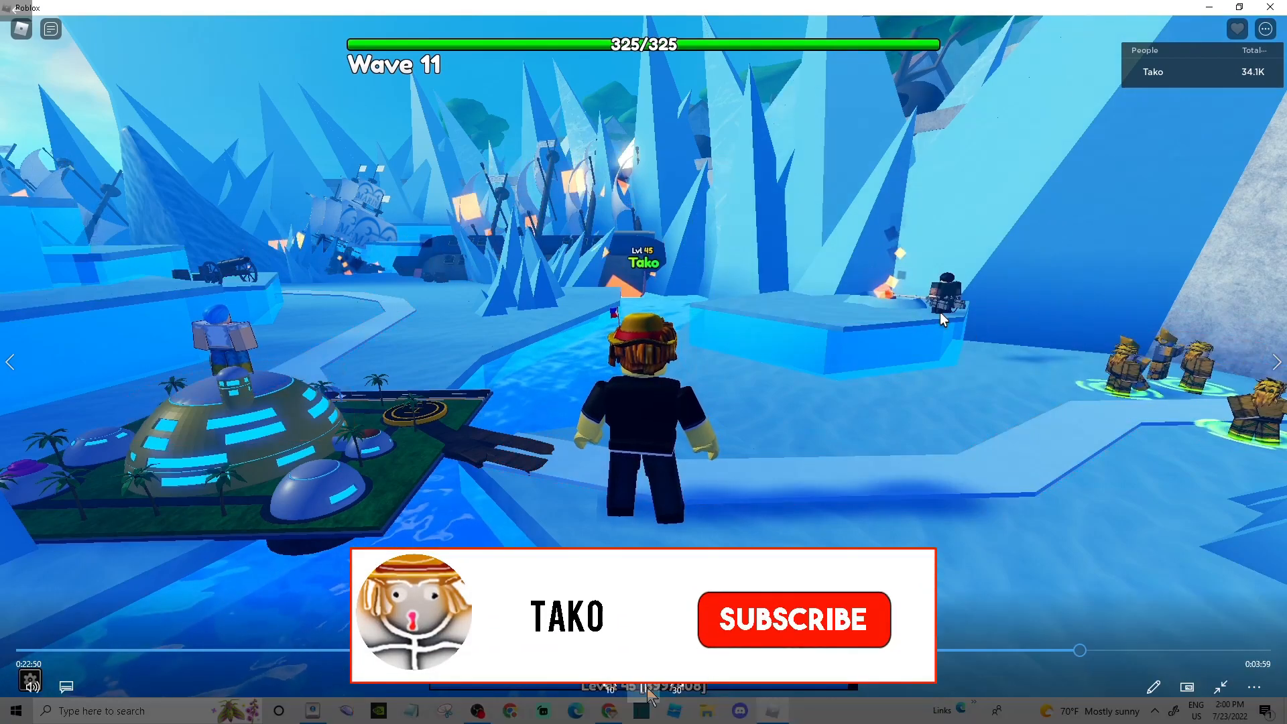
Upgrade Levy Ackman repeatedly from level 0 up to level 7 as yen allows.
click(944, 295)
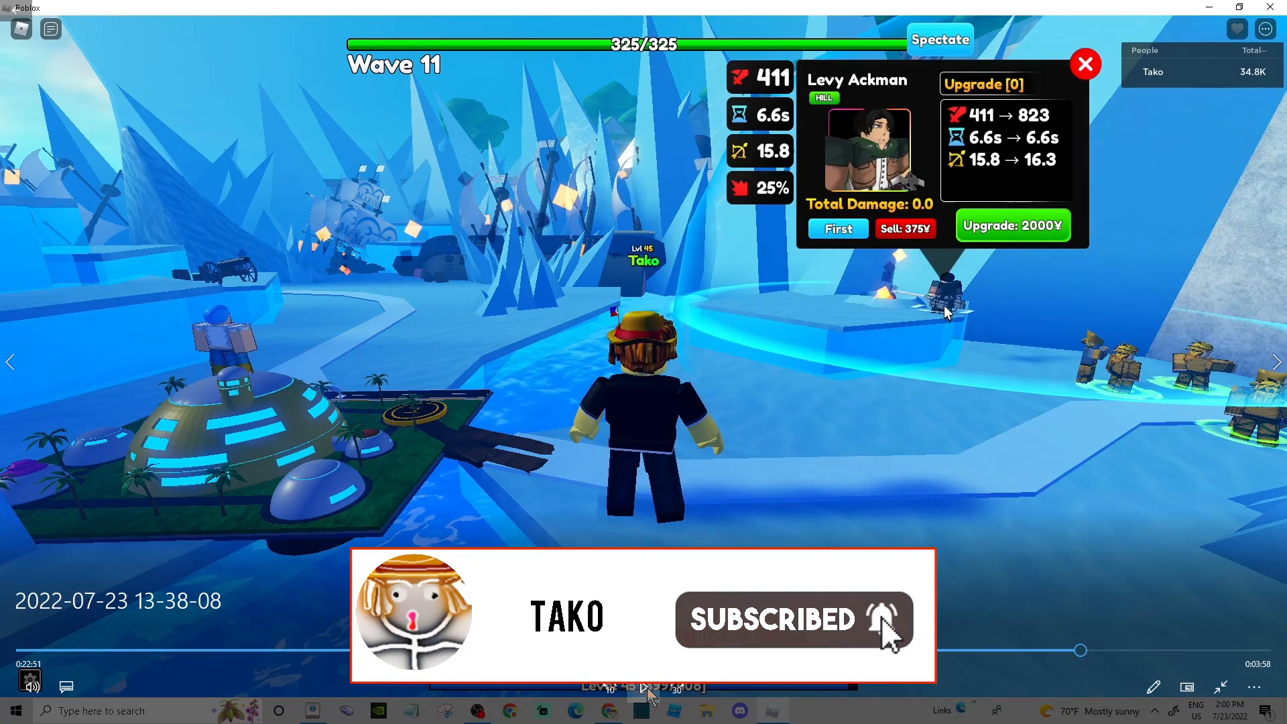
click(1012, 225)
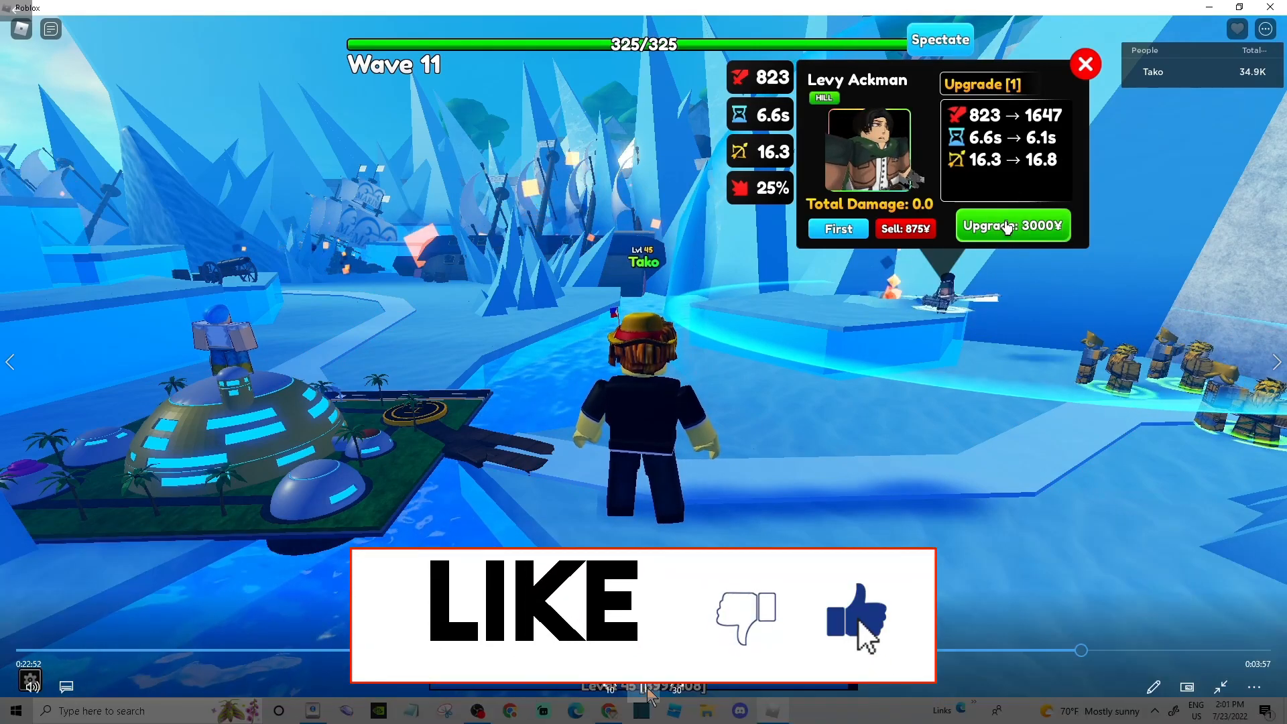
click(1012, 225)
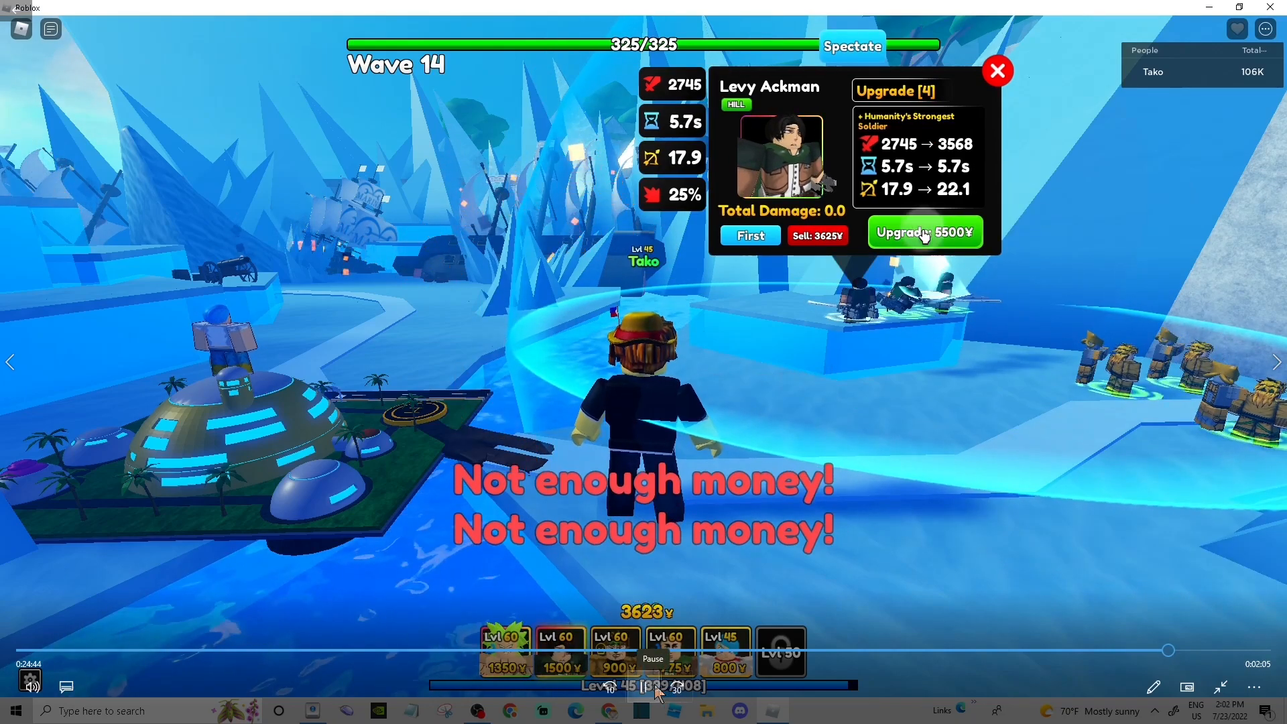
click(924, 232)
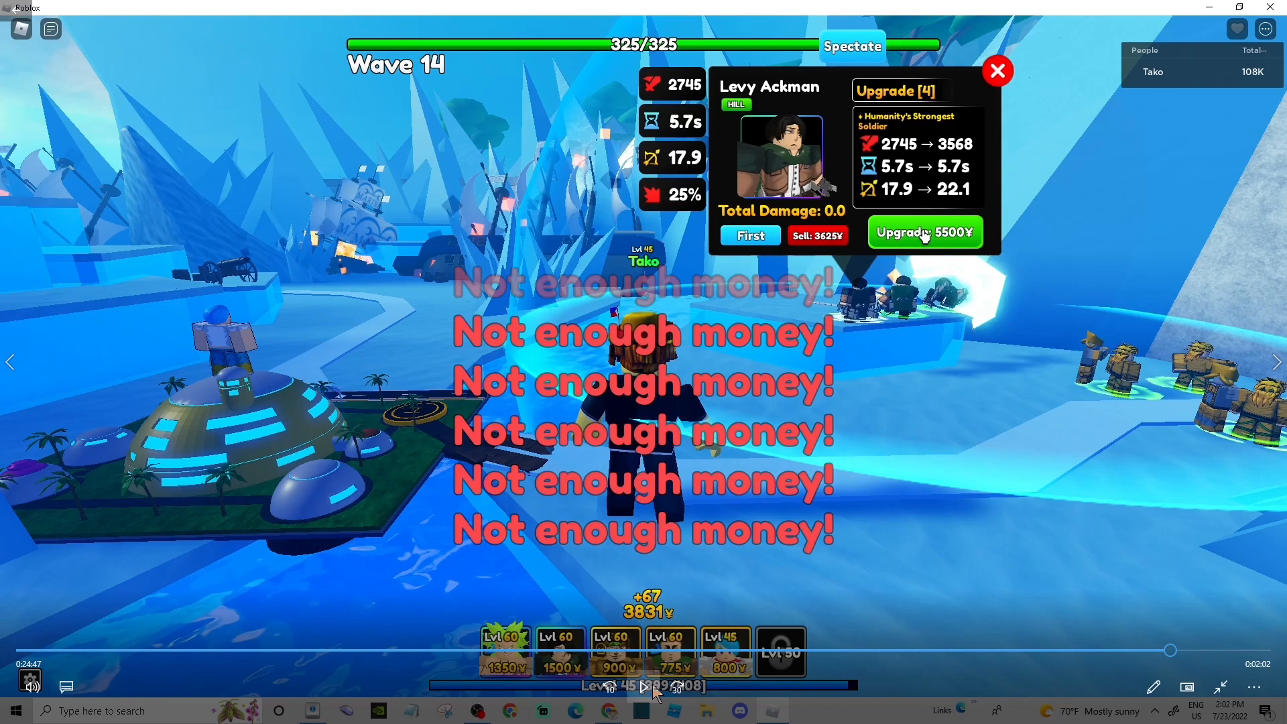
click(924, 232)
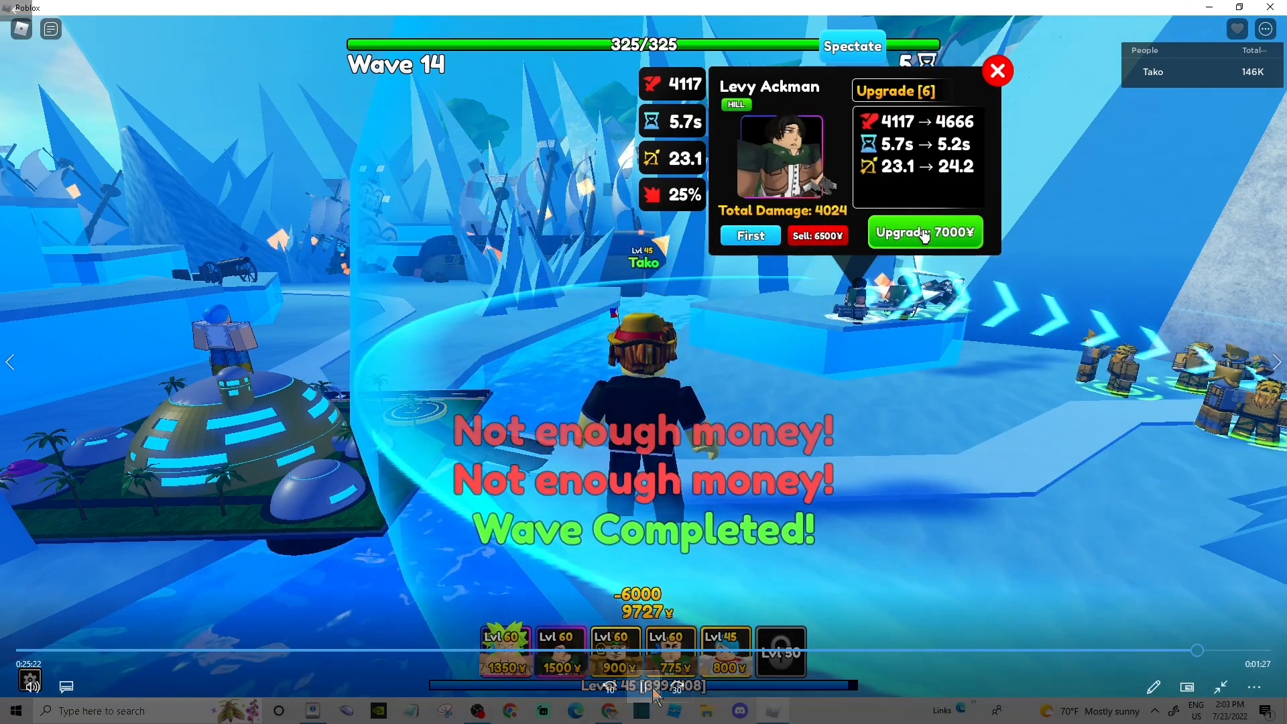
click(924, 232)
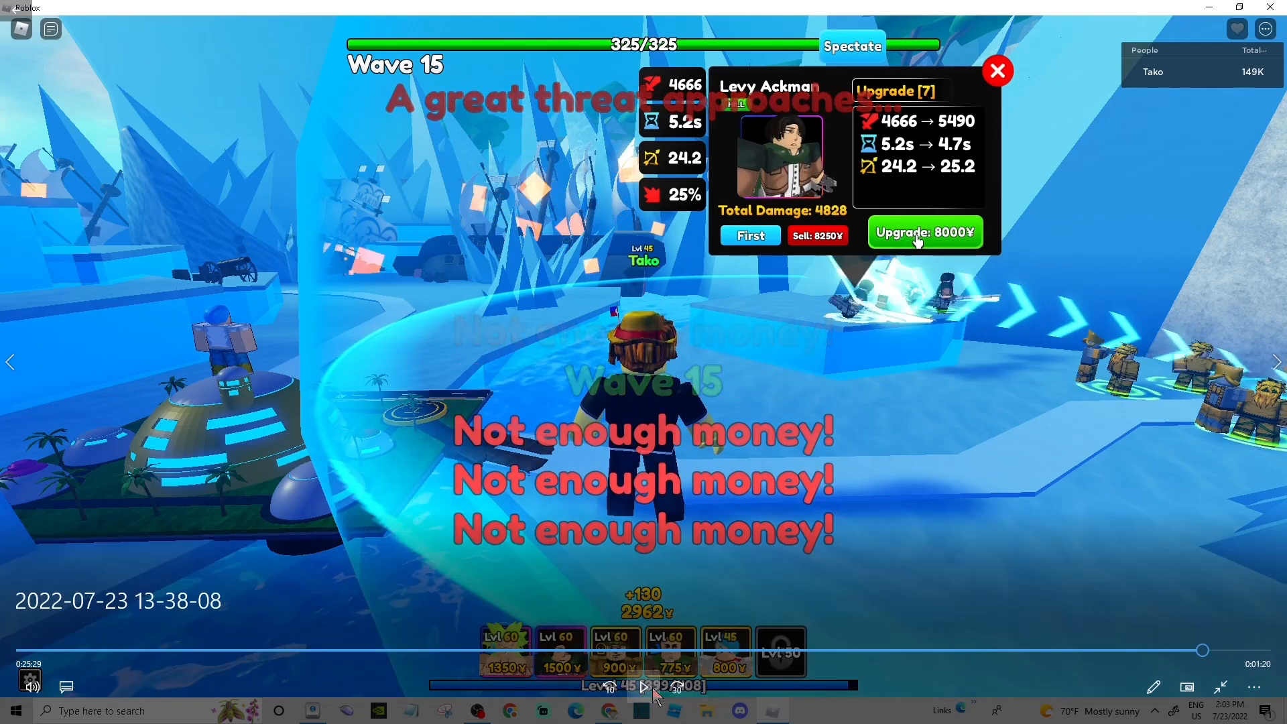
mouse_move(1140, 352)
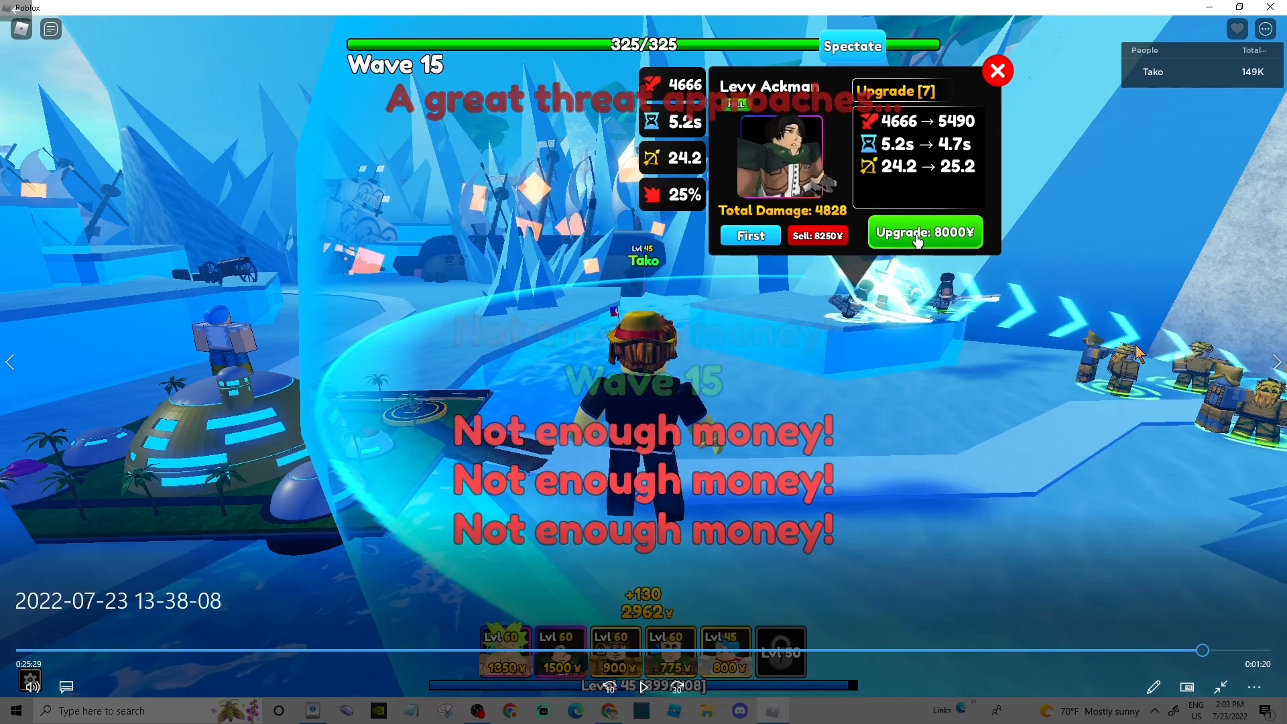
mouse_move(1044, 382)
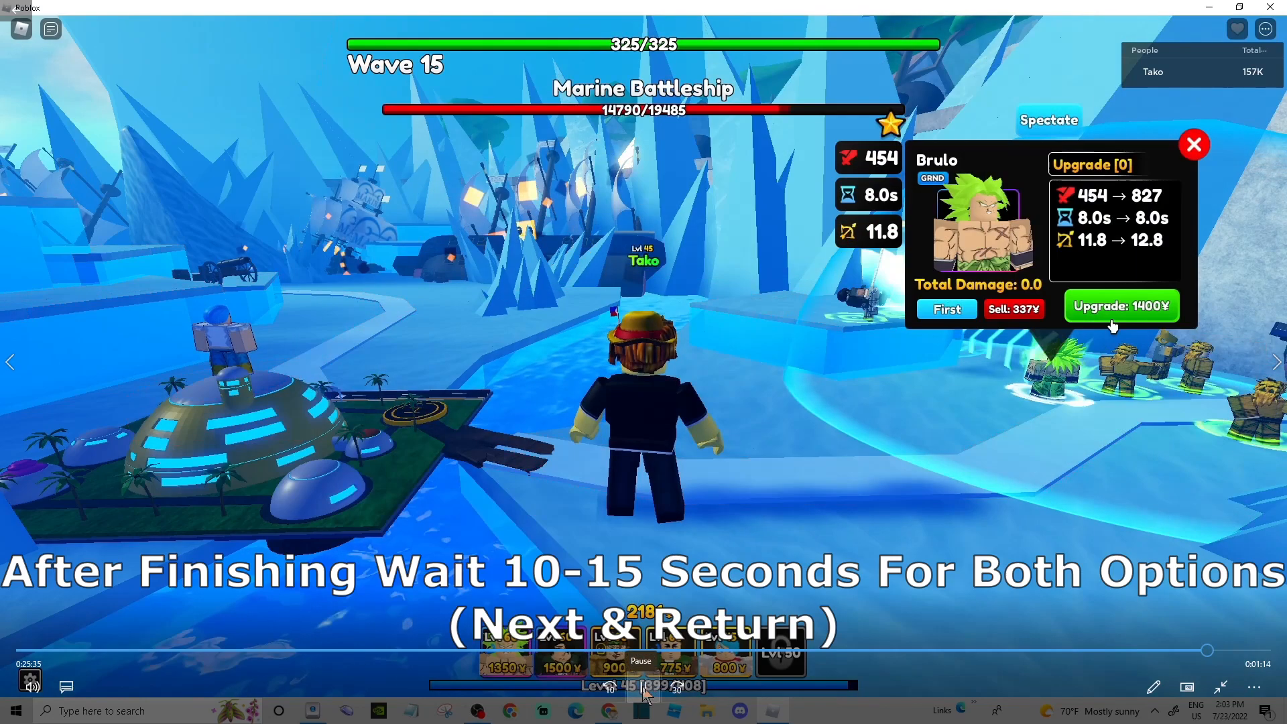
Let the final wave finish to win Act 1 with 20 gems and 50 XP.
click(1121, 306)
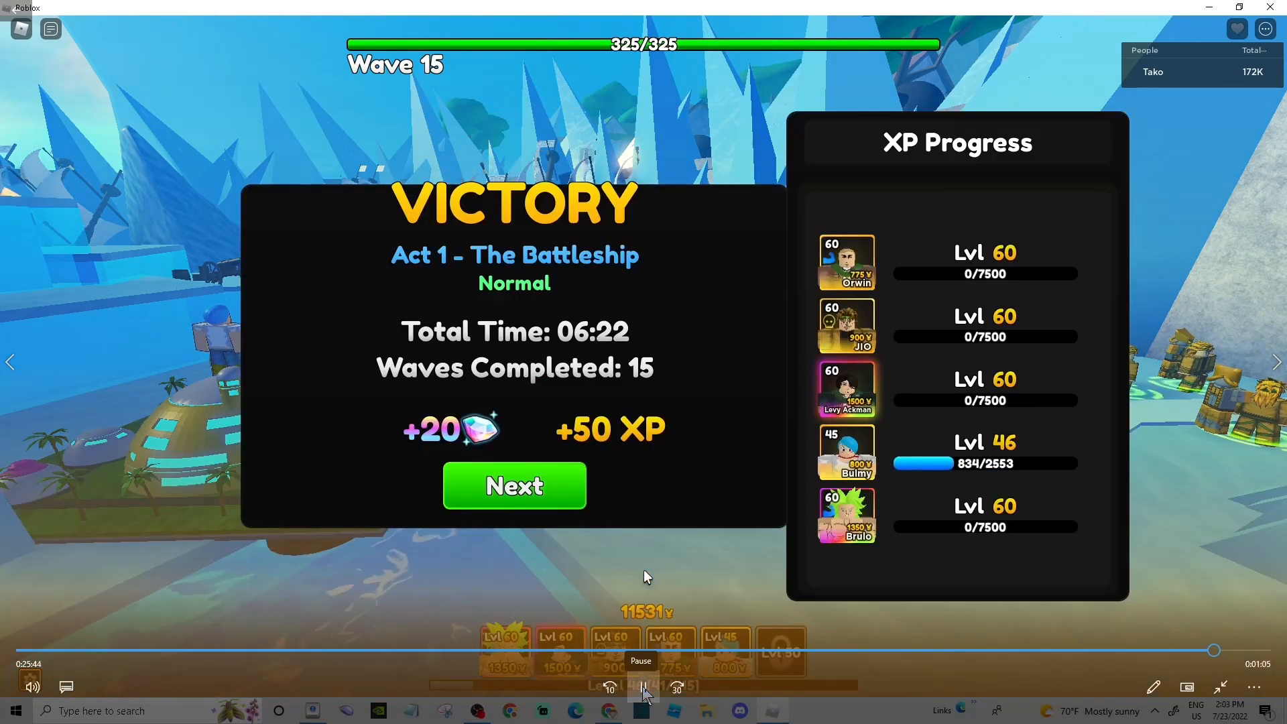
Dismiss the Victory results with Next, leaving the Return to lobby option on the map.
click(642, 688)
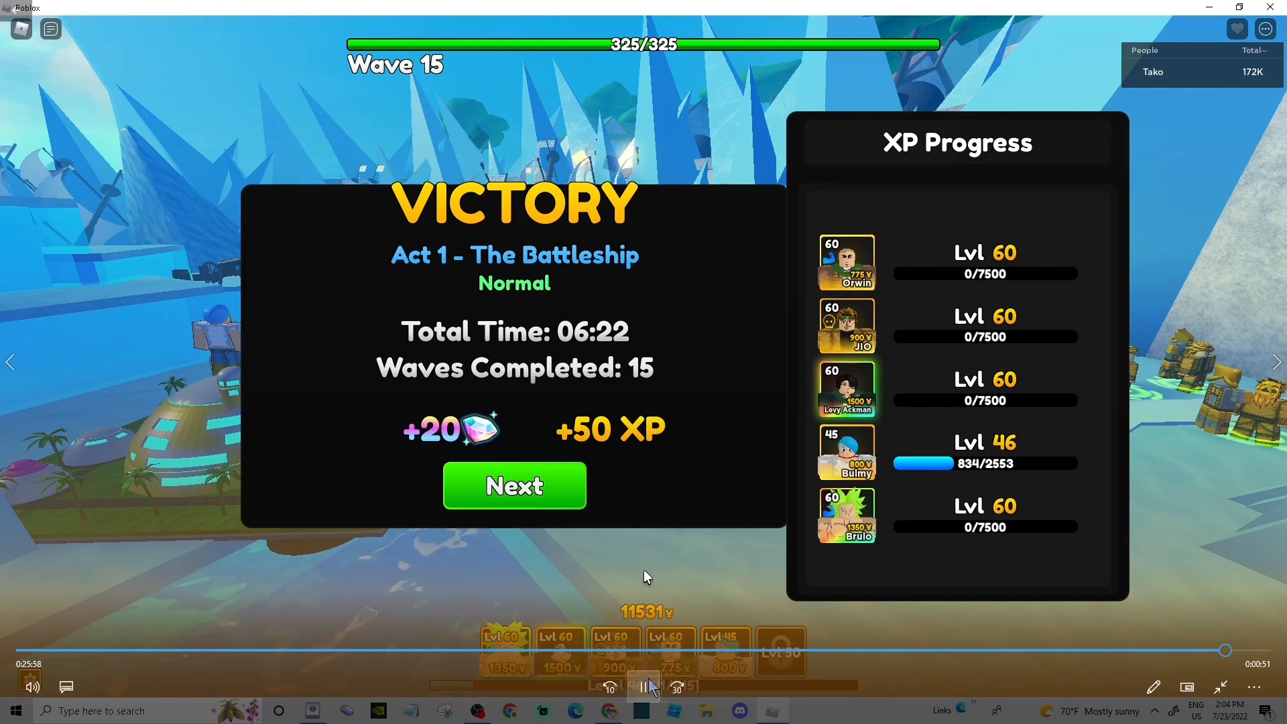
click(514, 486)
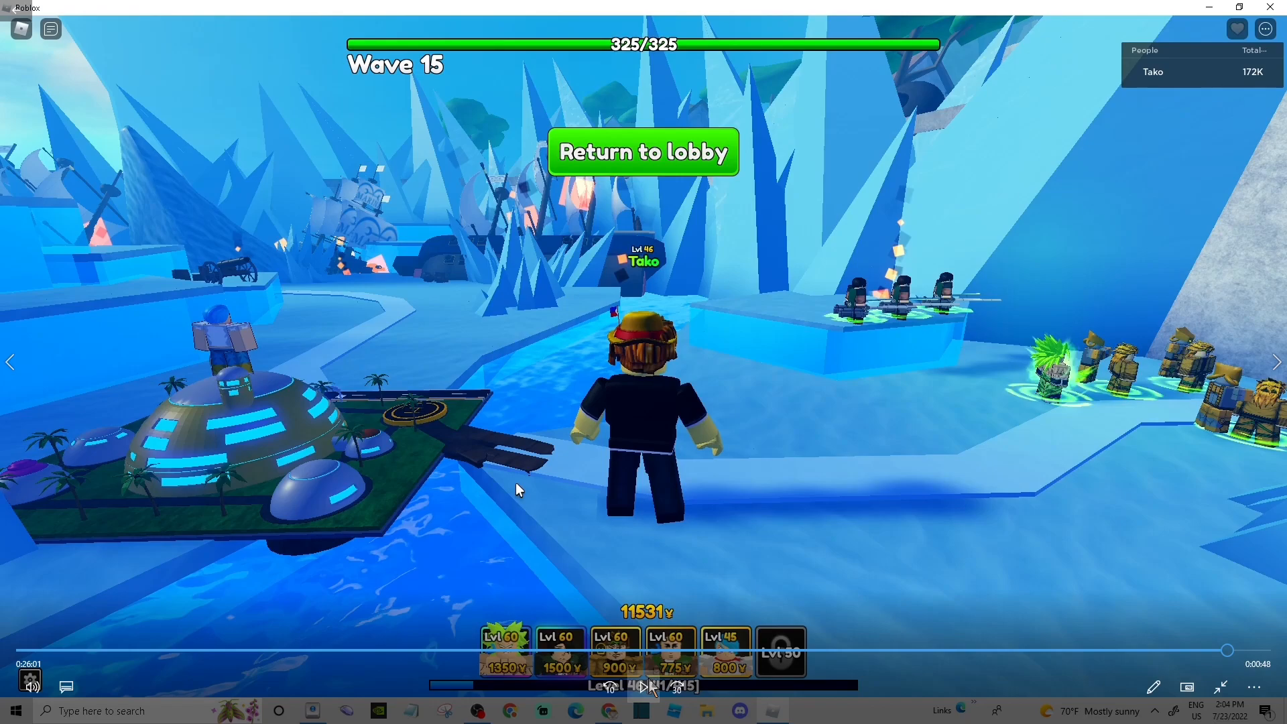
Return to the lobby and reach the game's Private Servers list showing the OMG server.
click(644, 151)
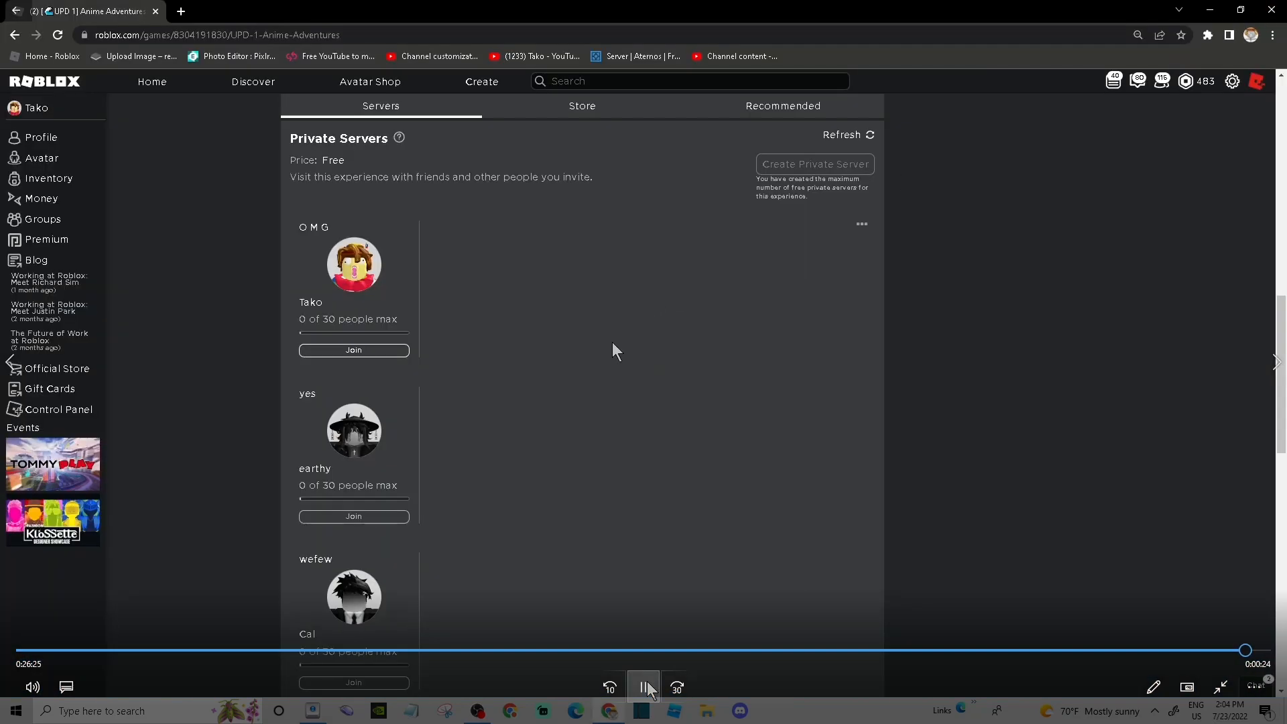
Bring up the Notepad note with hourly stats: 7 games, 350 EXP, 140 gems.
click(643, 686)
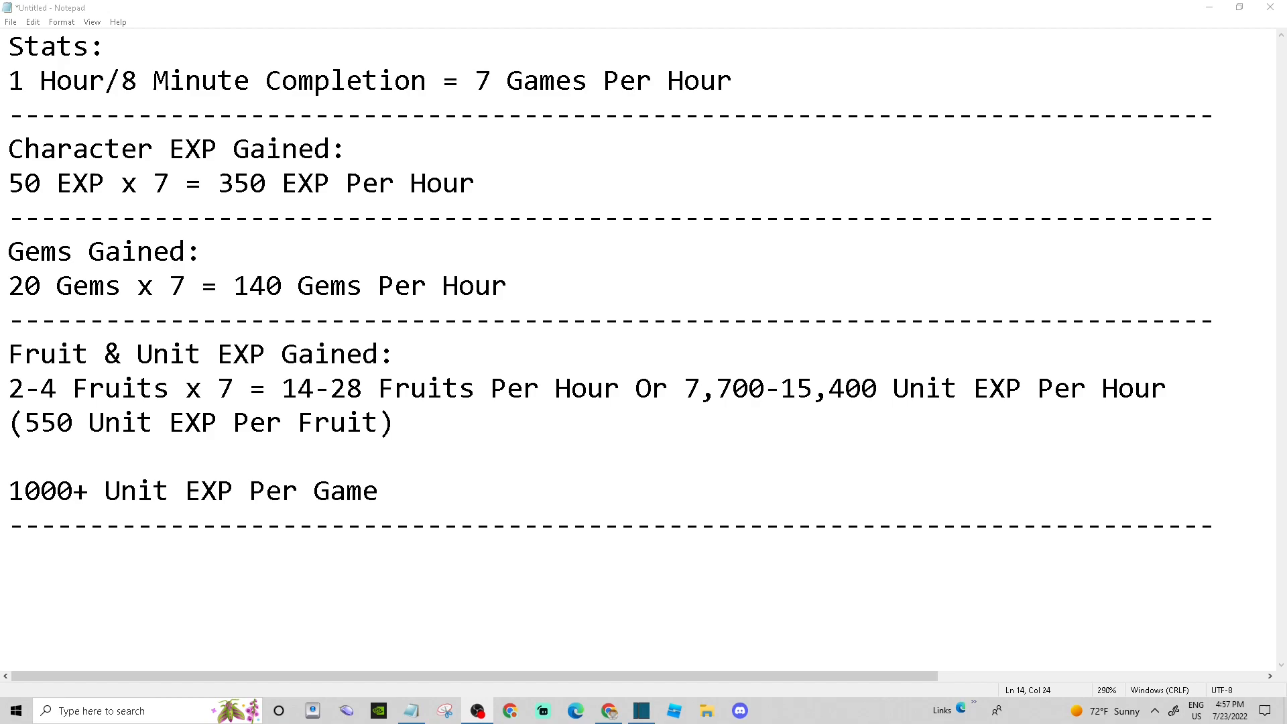
Reveal the overnight block: 56 games, 2,800 character EXP, 1,120 gems, 56,000 unit EXP.
click(1213, 526)
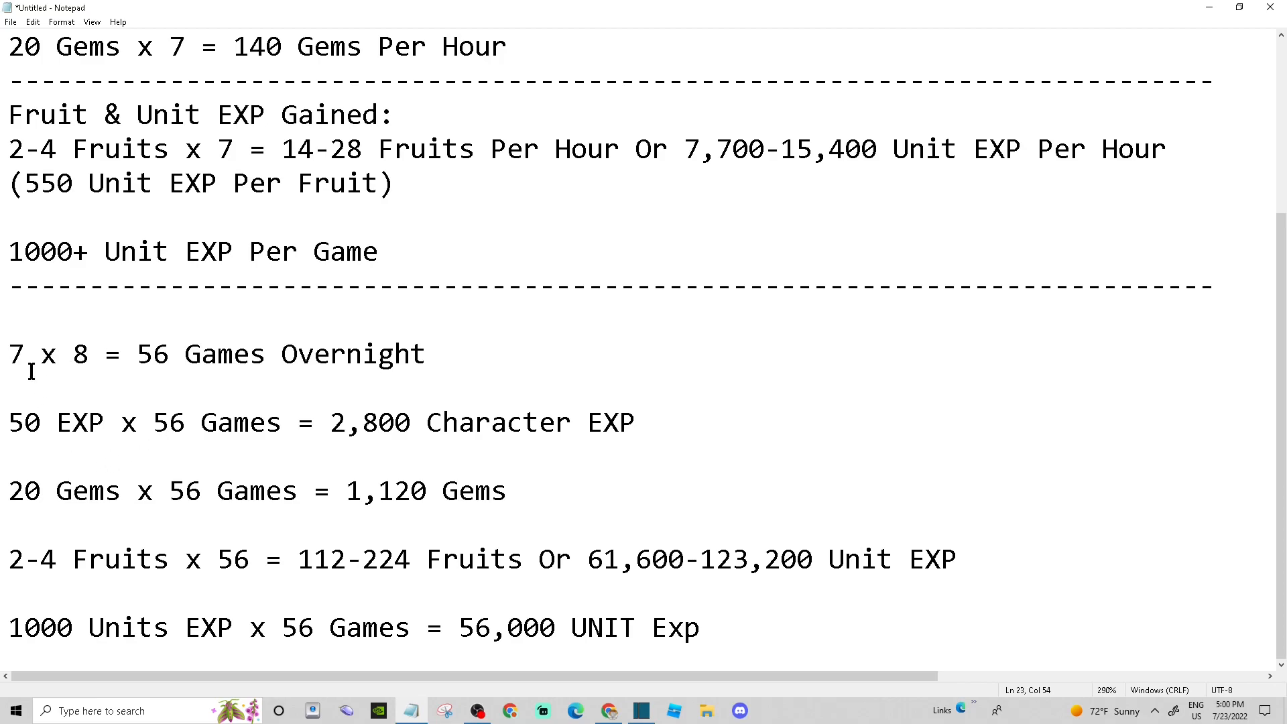
click(767, 628)
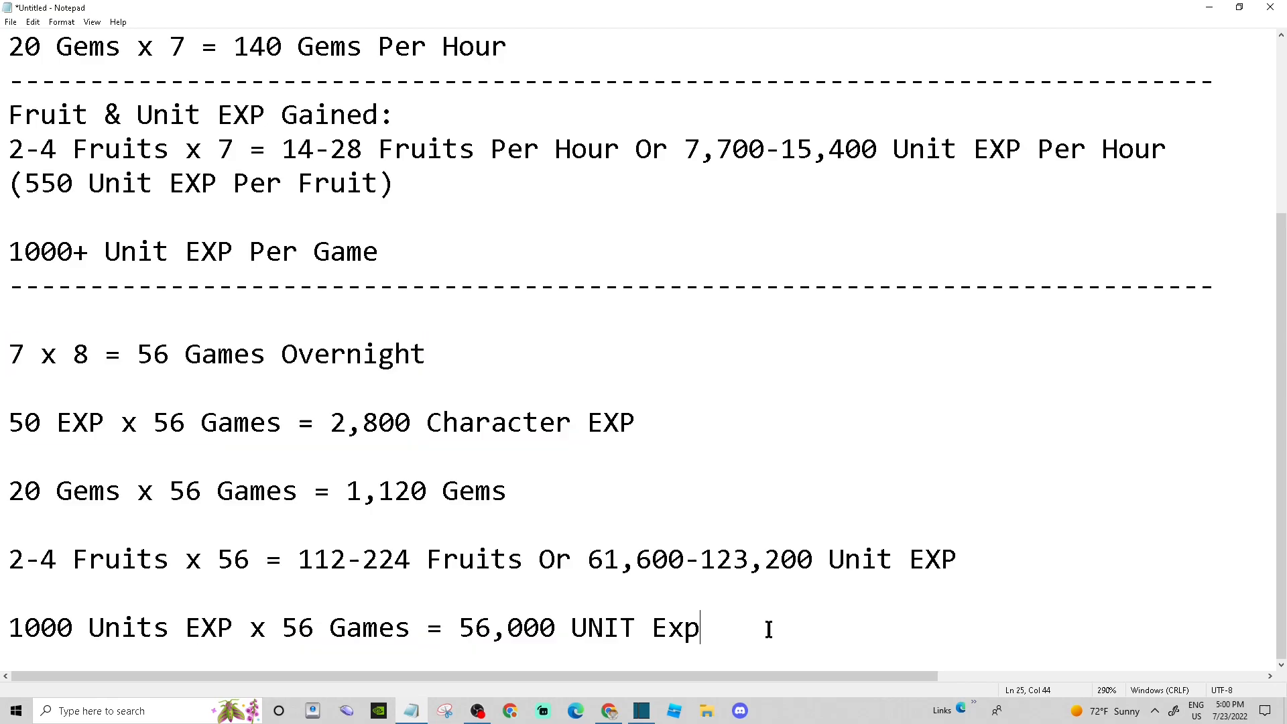